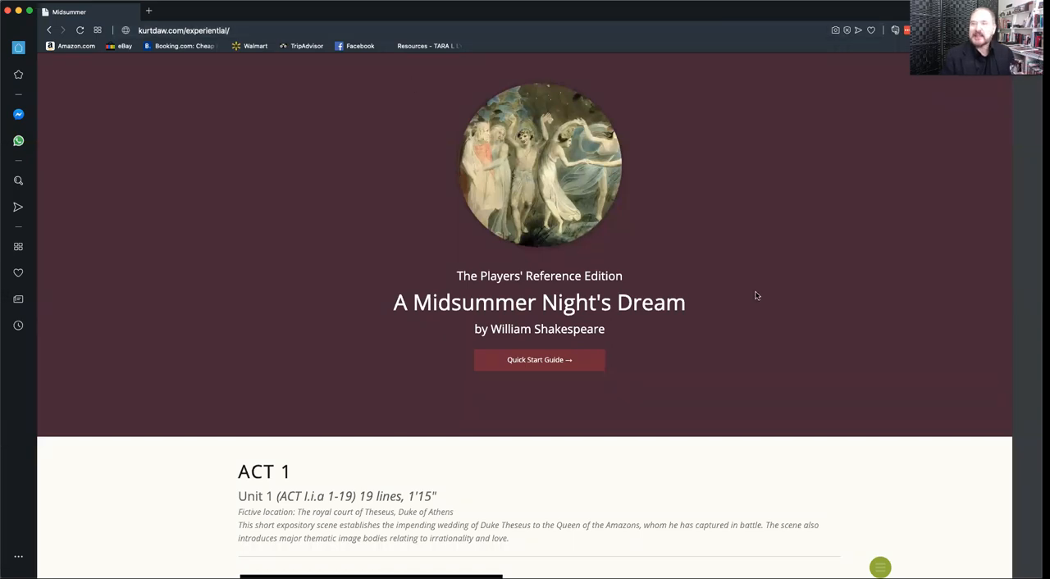
pyautogui.moveTo(609, 328)
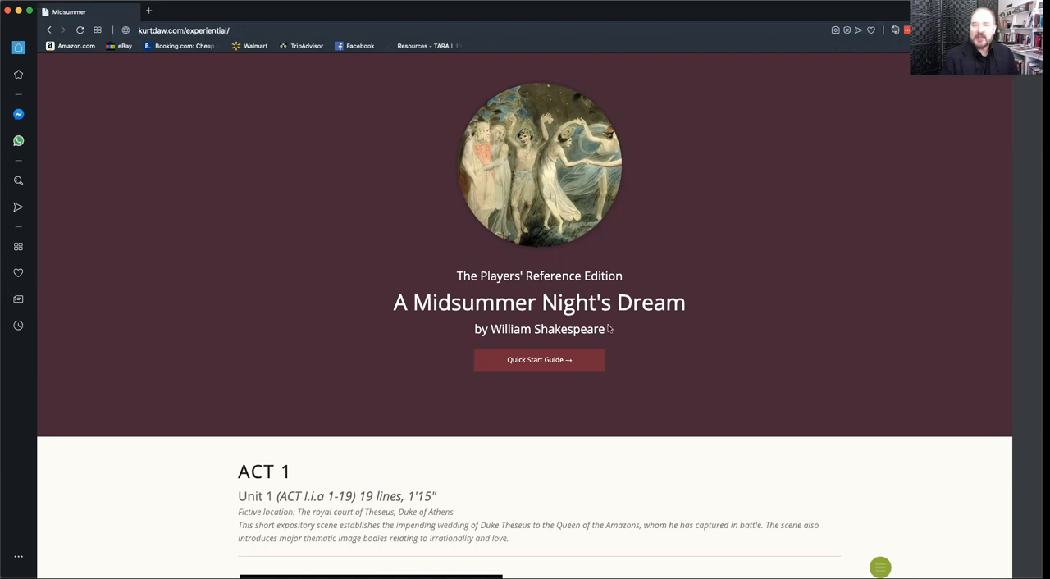
pyautogui.moveTo(538, 360)
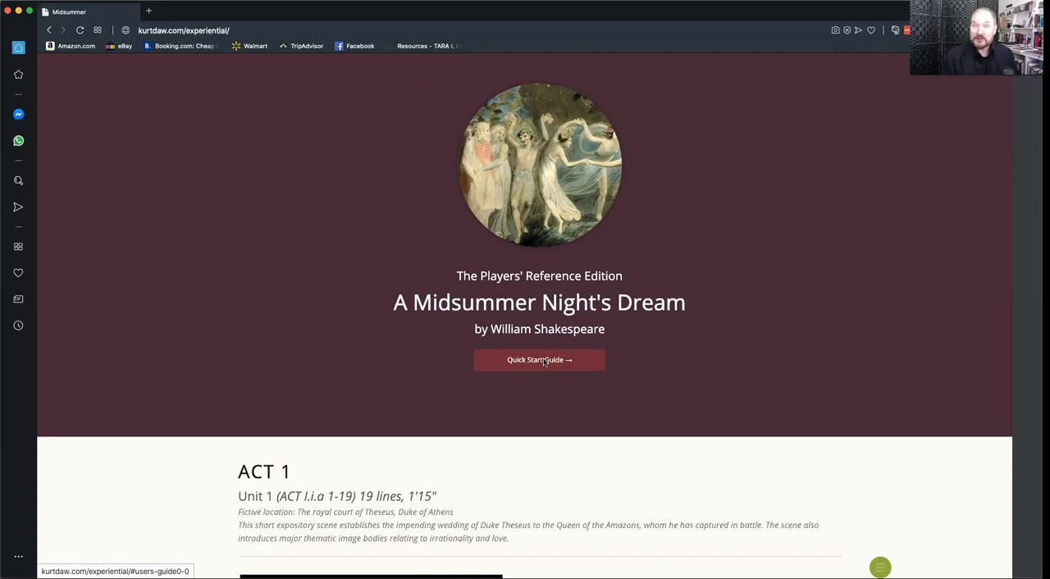
pyautogui.moveTo(549, 472)
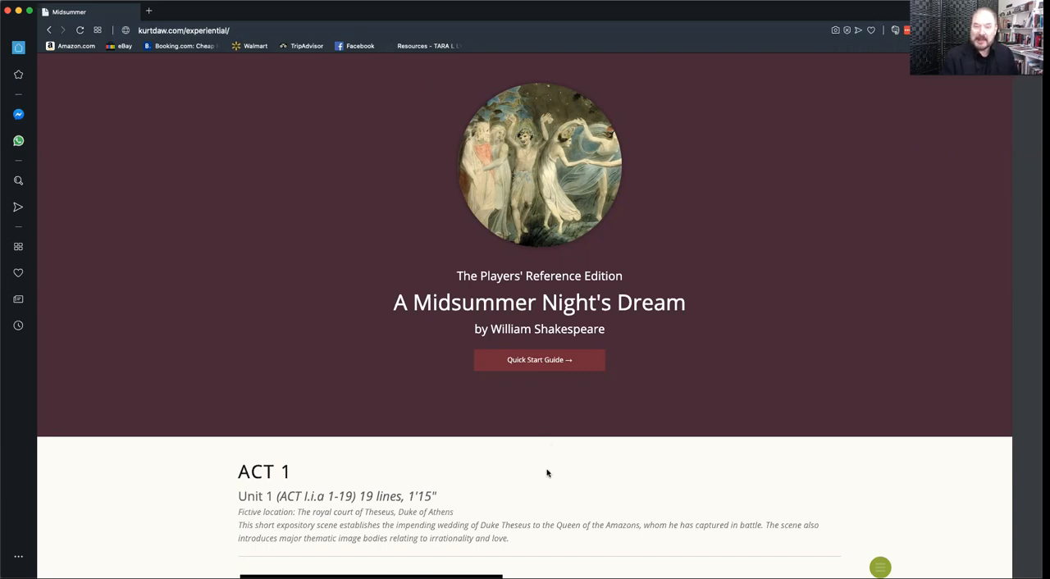
# - Scroll past the title banner to Act 1, Unit 1 and Theseus's opening lines
pyautogui.scroll(-3)
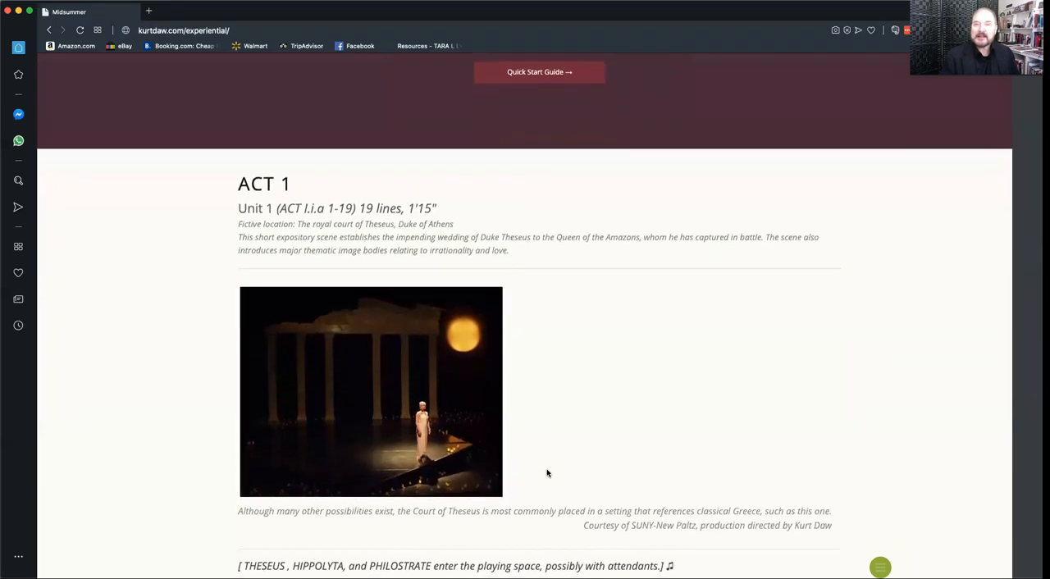
pyautogui.scroll(-3)
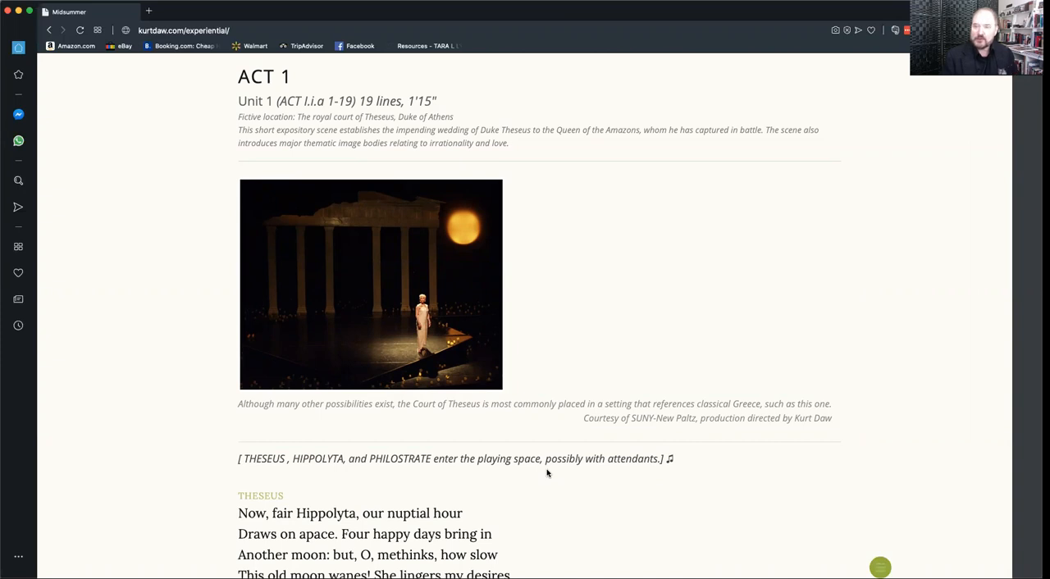
pyautogui.moveTo(880, 567)
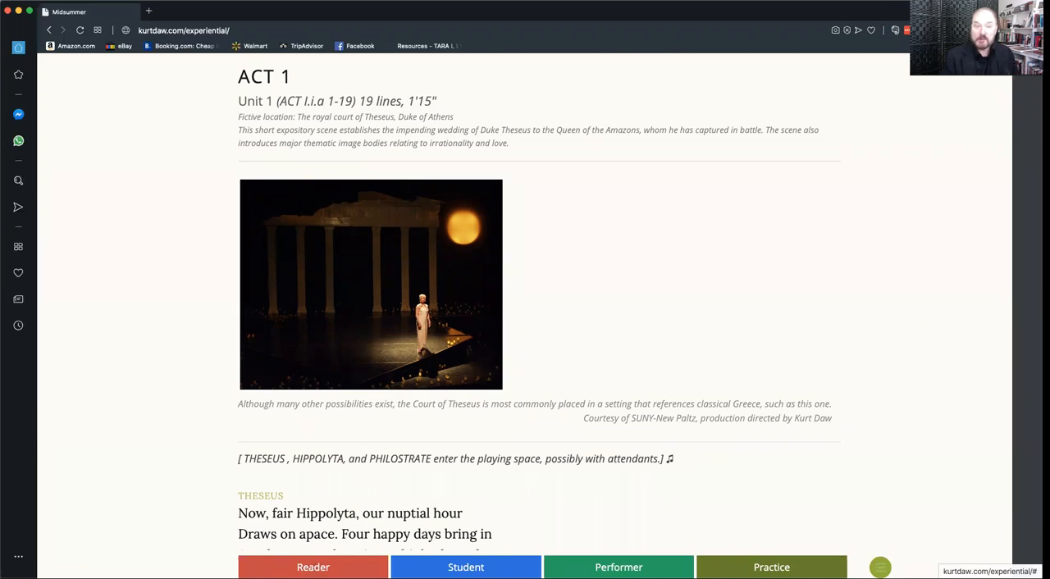
# - Switch to Reader mode and scroll through Theseus's and Hippolyta's speeches (lines 7–11)
pyautogui.click(879, 568)
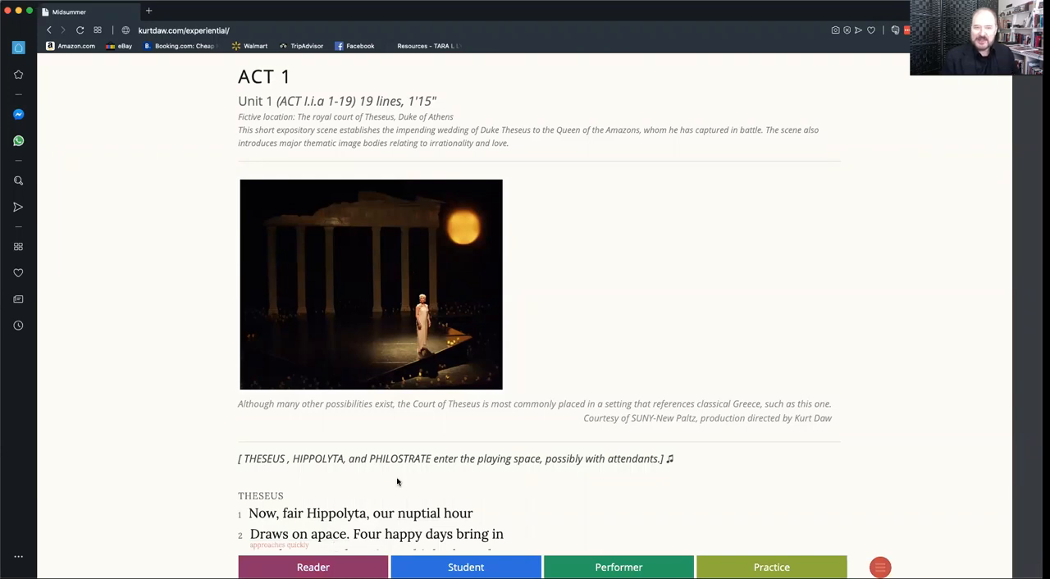
pyautogui.scroll(-3)
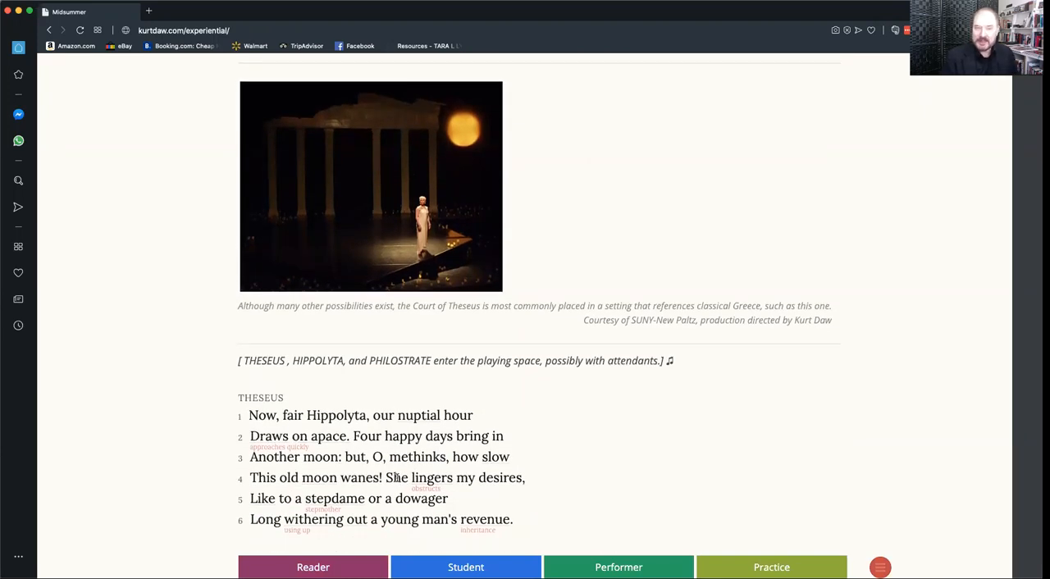
pyautogui.moveTo(240, 420)
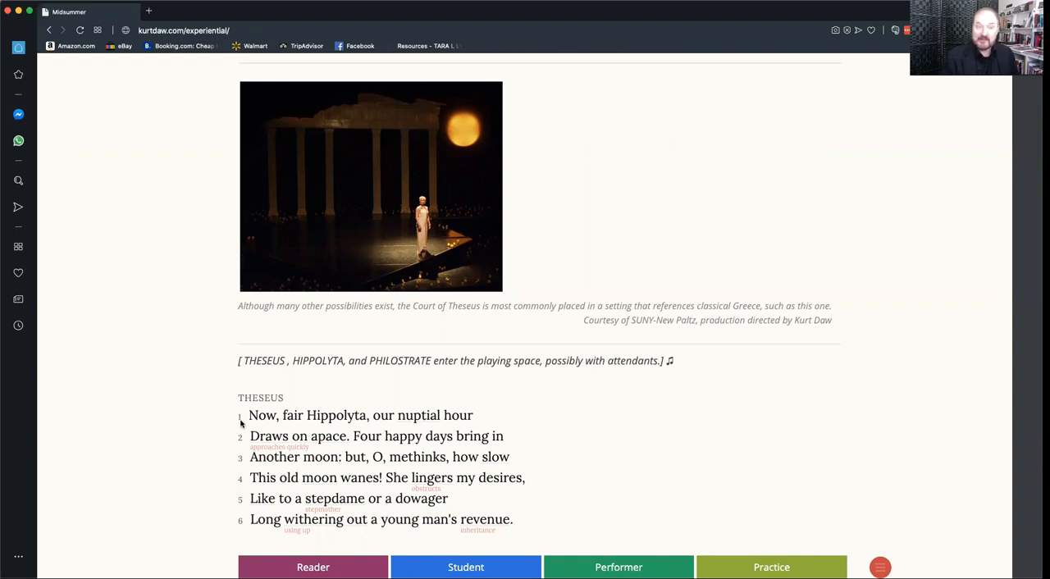
pyautogui.moveTo(256, 443)
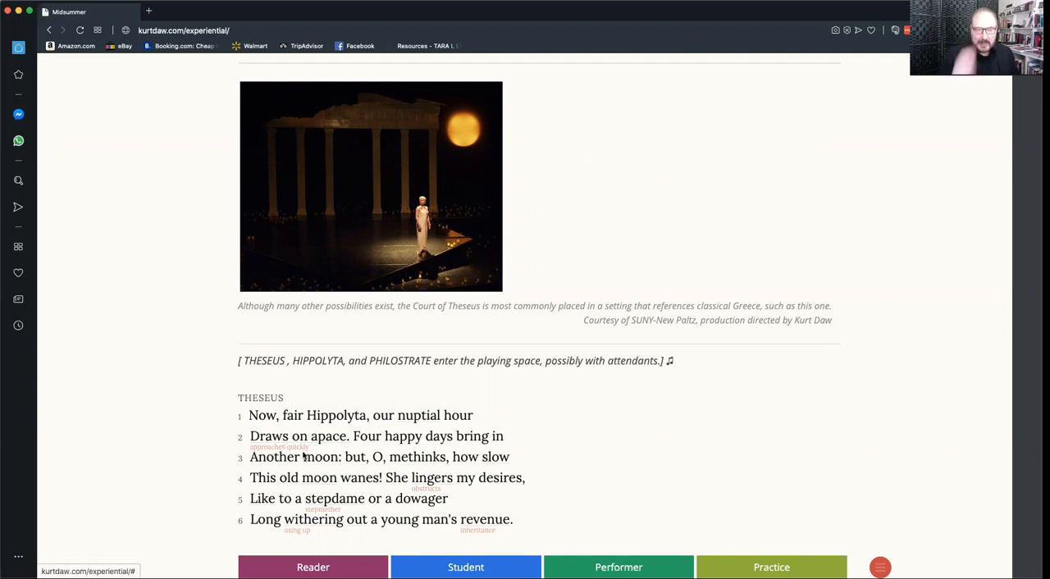
pyautogui.scroll(-3)
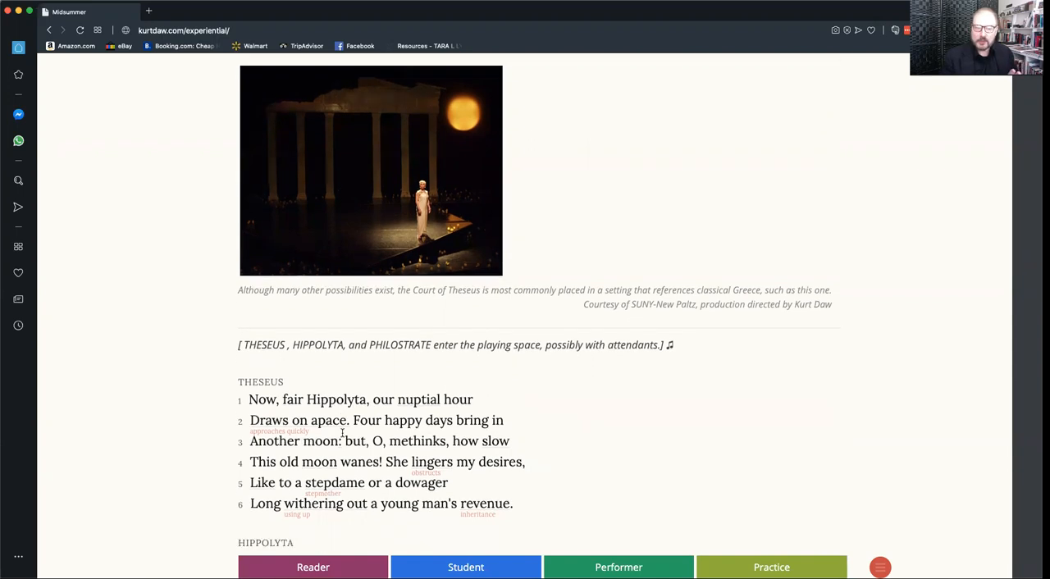
pyautogui.scroll(-3)
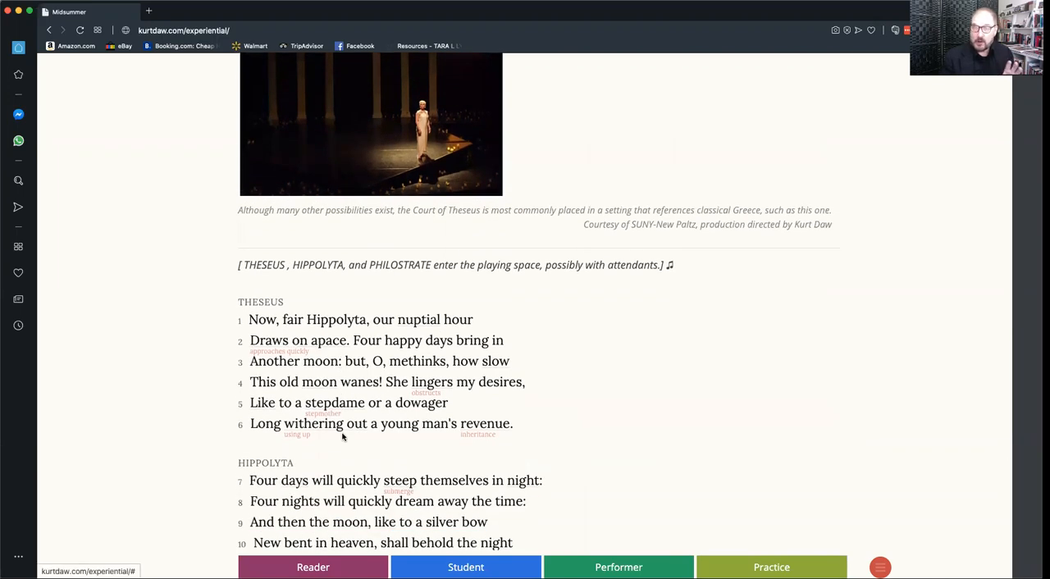
pyautogui.scroll(-3)
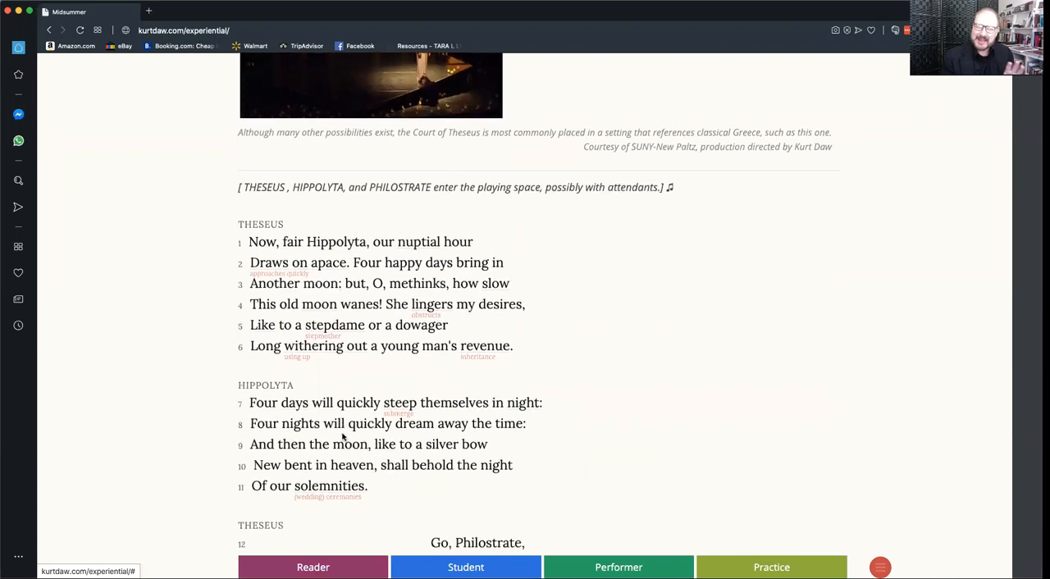
pyautogui.scroll(-3)
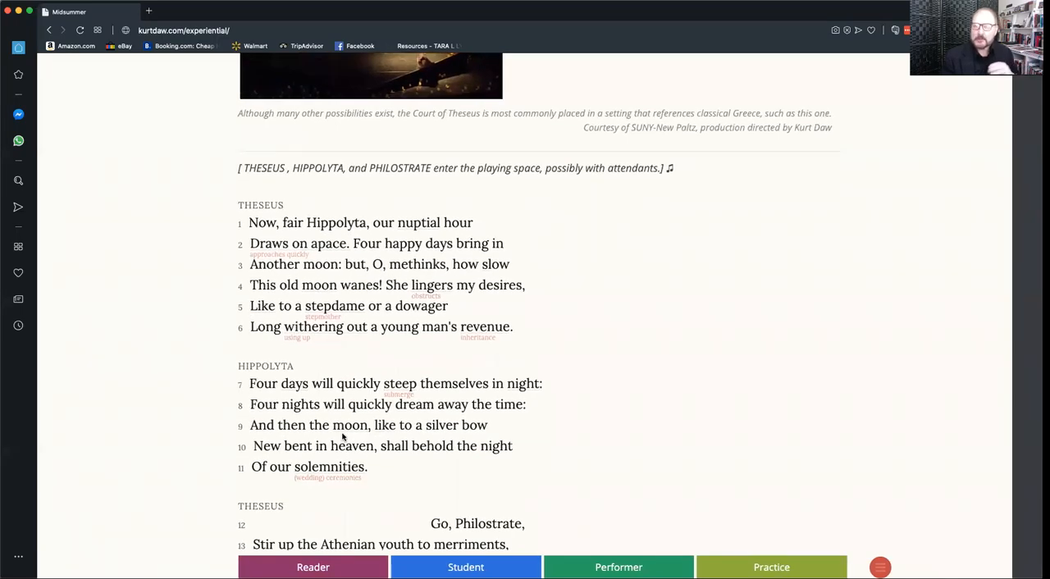
pyautogui.scroll(3)
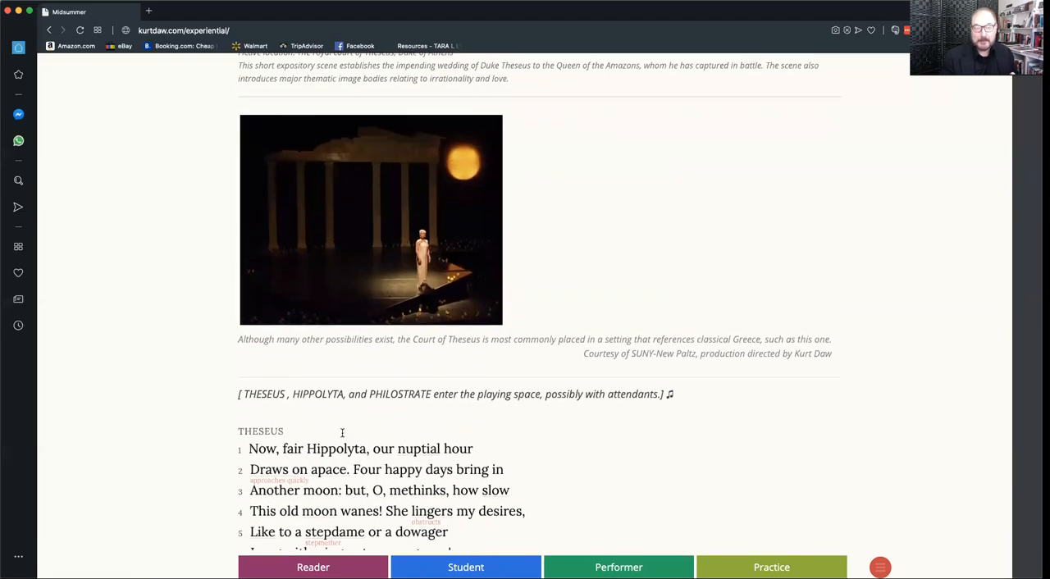
pyautogui.scroll(3)
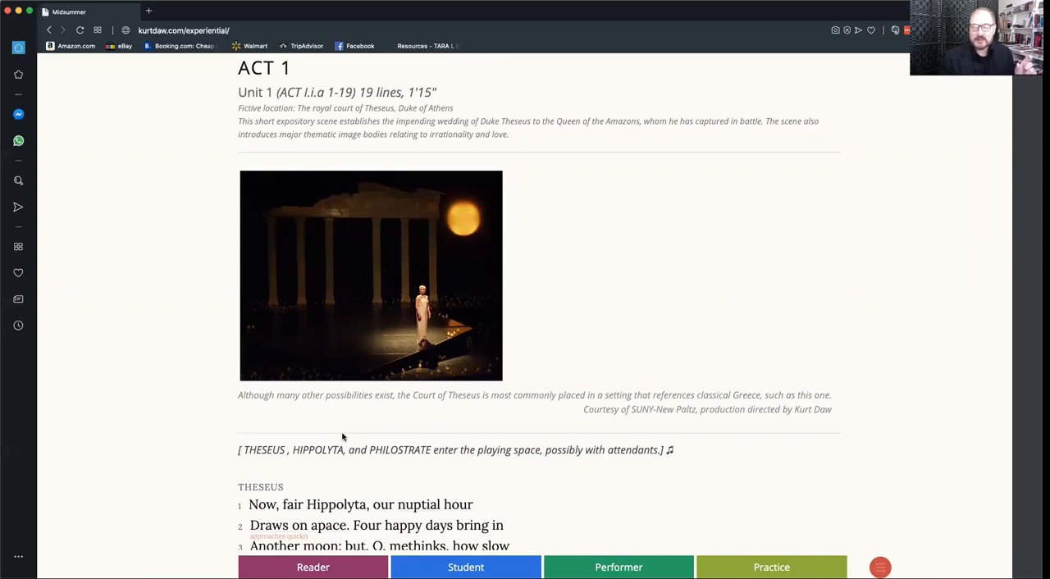
pyautogui.moveTo(493, 111)
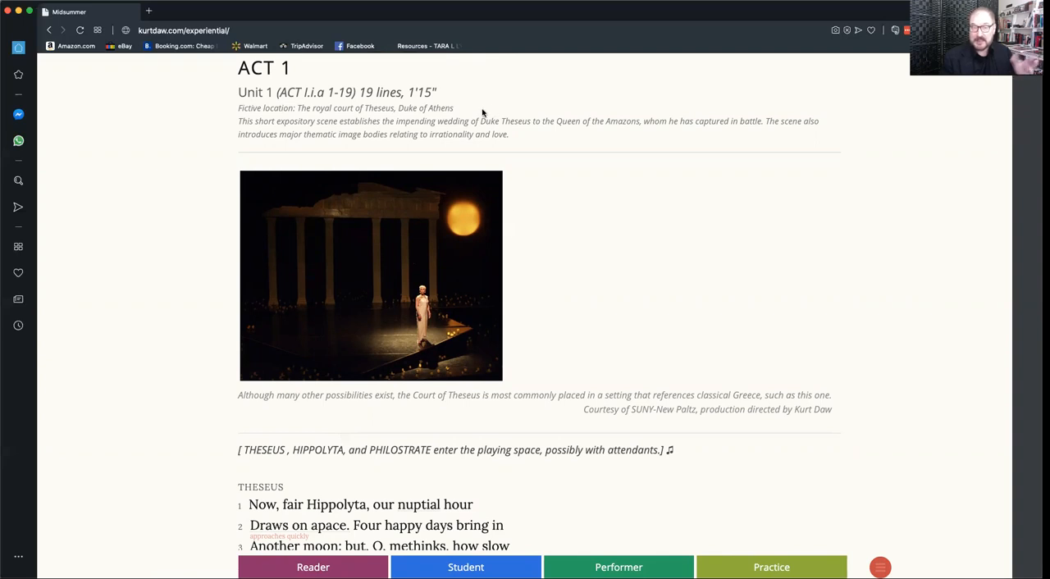
pyautogui.moveTo(407, 233)
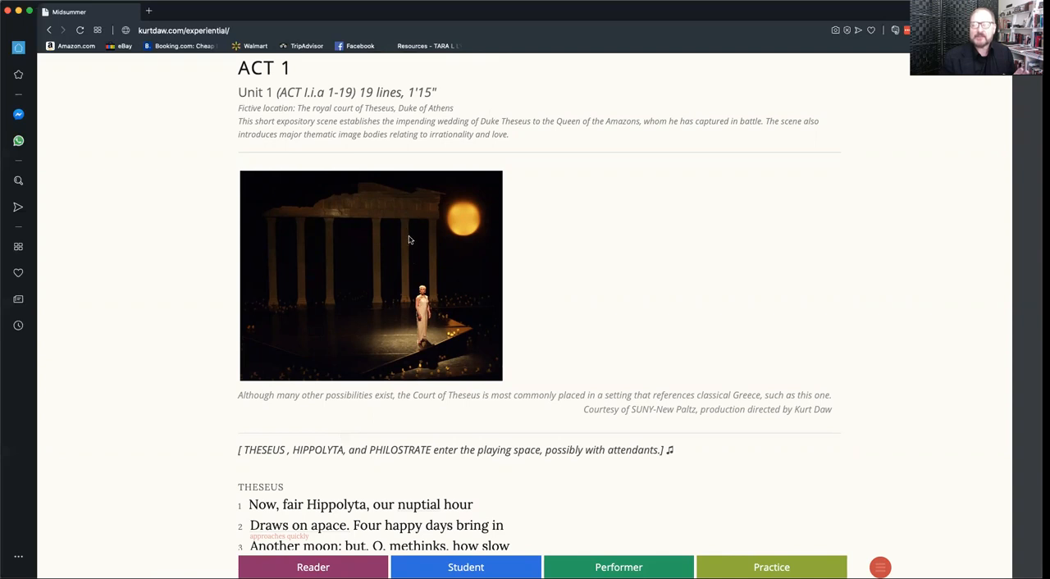
pyautogui.scroll(-3)
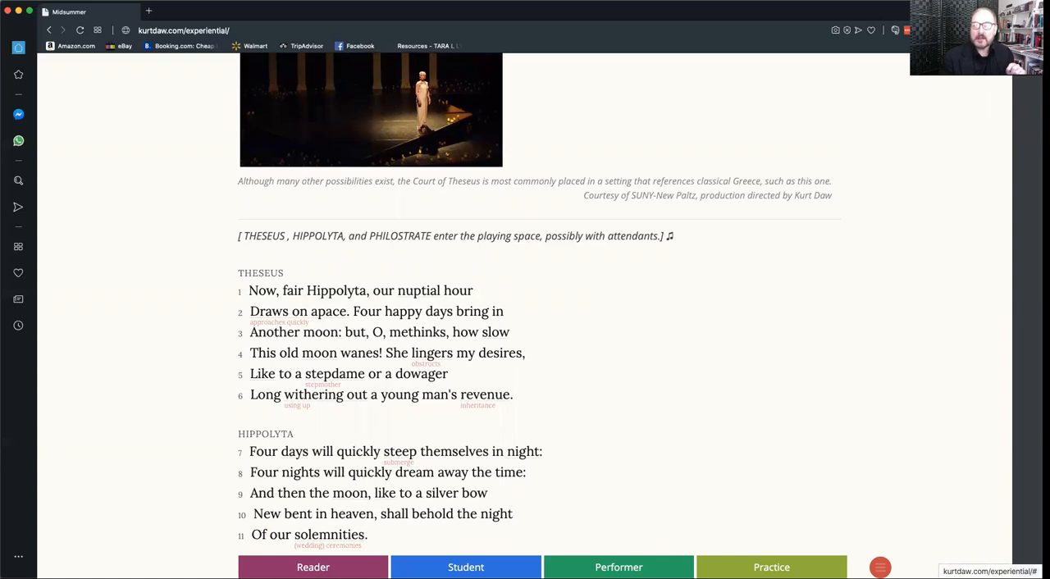
# - Switch to Student mode and bring Theseus's Performance History note into view
pyautogui.click(312, 567)
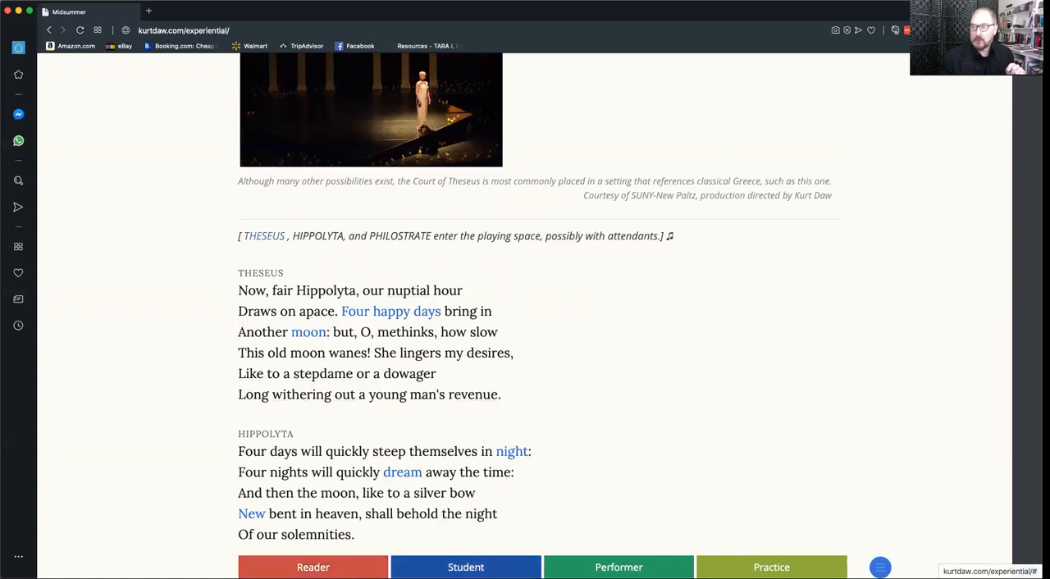
pyautogui.scroll(-3)
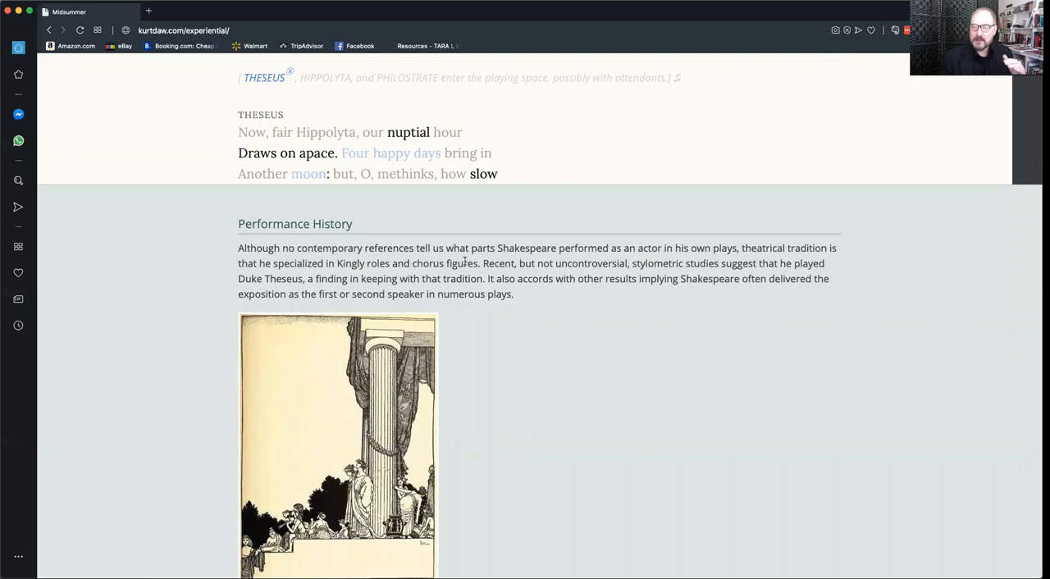
pyautogui.scroll(-3)
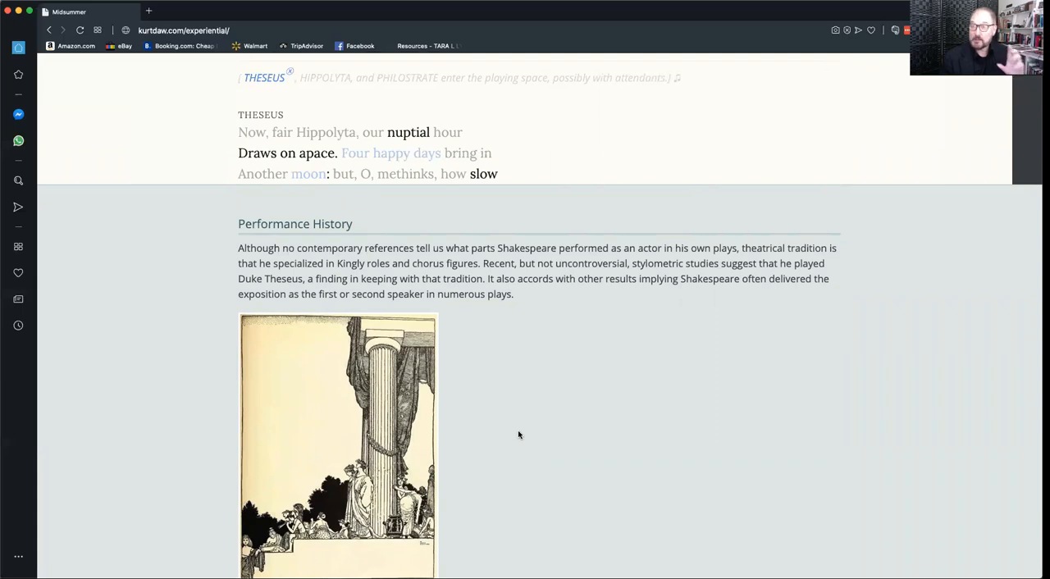
pyautogui.moveTo(309, 93)
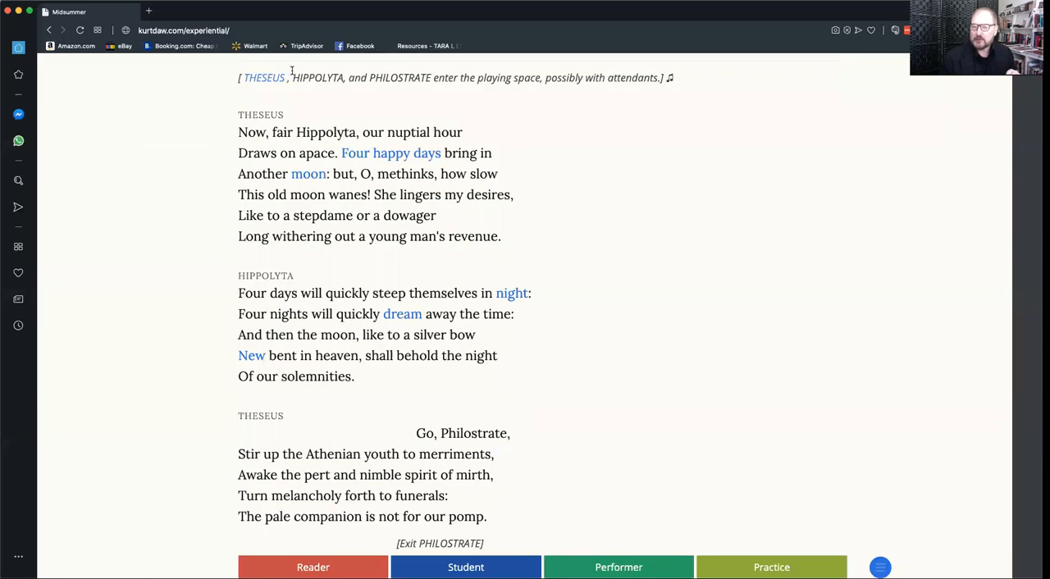
pyautogui.moveTo(627, 549)
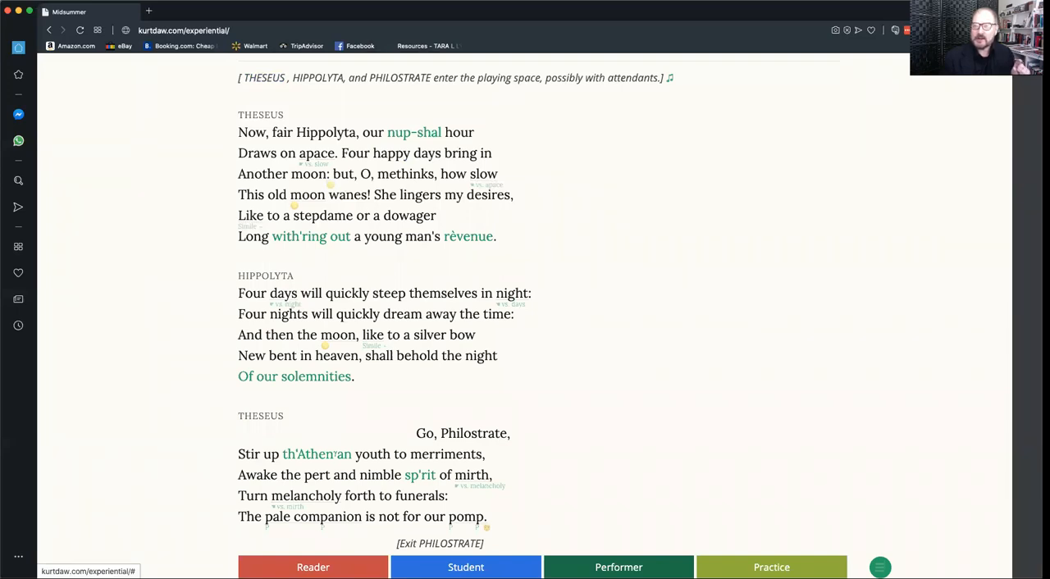
pyautogui.moveTo(427, 141)
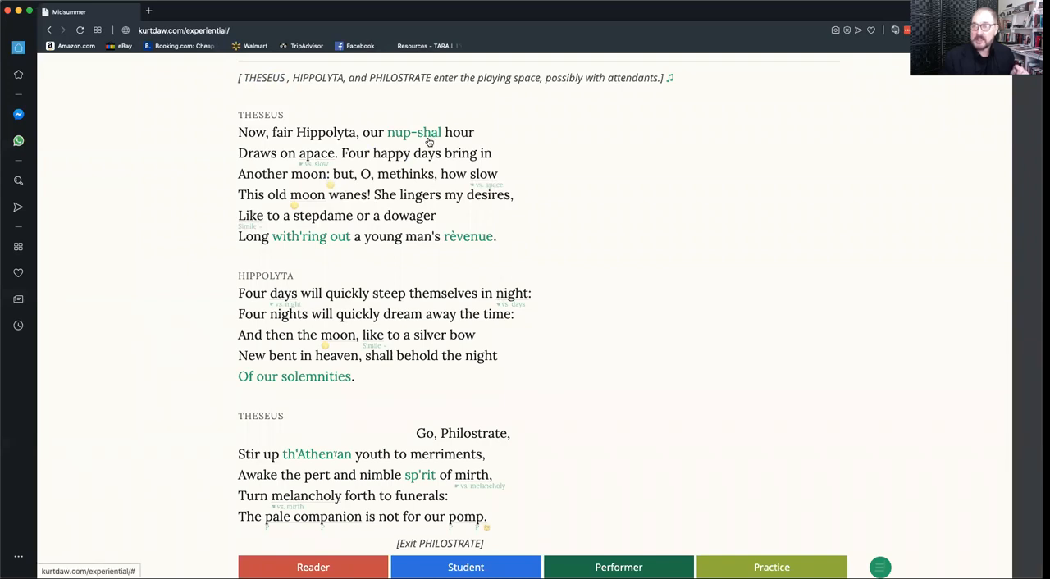
pyautogui.moveTo(400, 137)
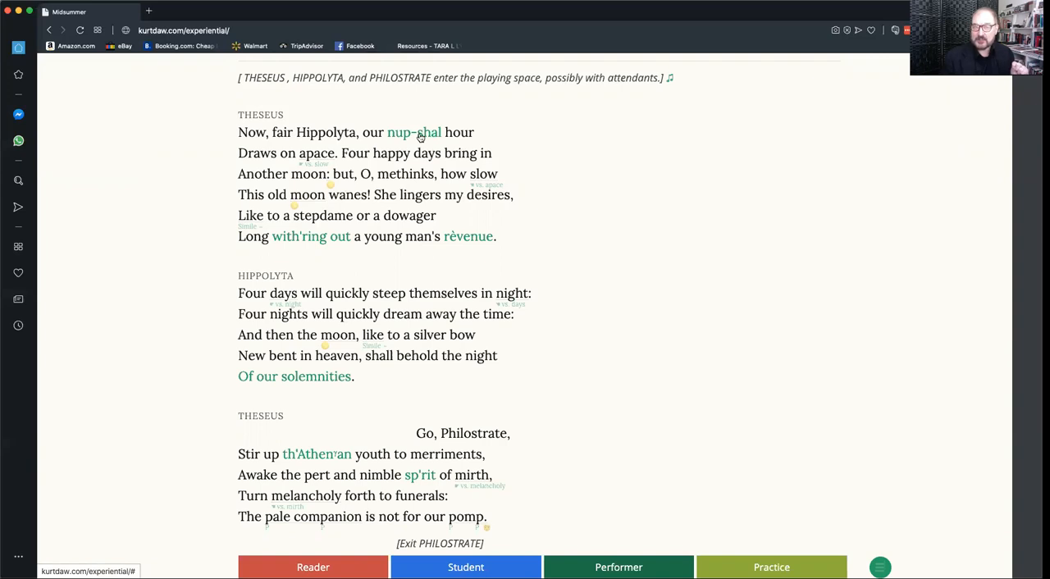
pyautogui.moveTo(387, 164)
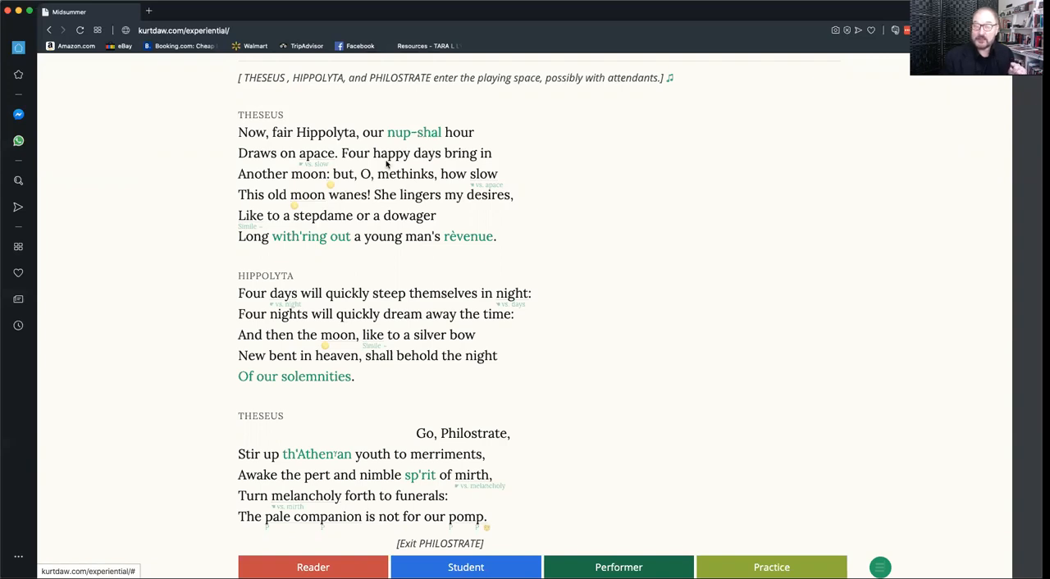
pyautogui.moveTo(302, 242)
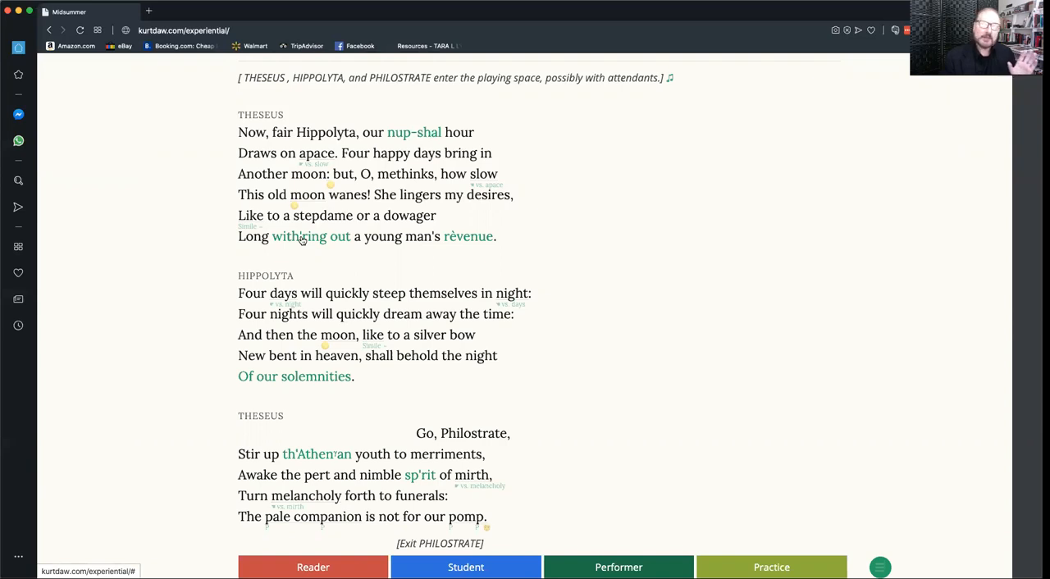
pyautogui.moveTo(302, 249)
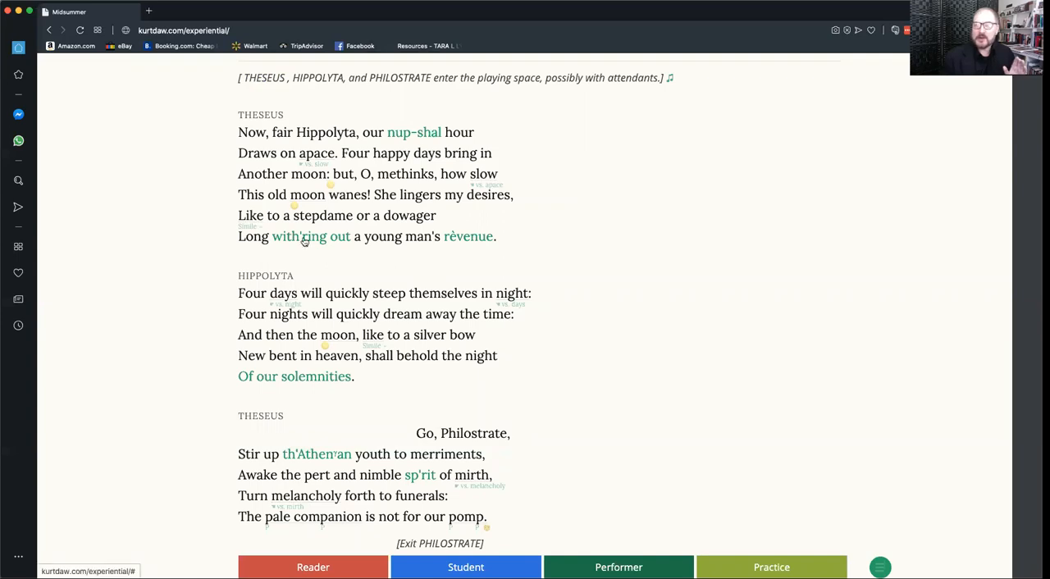
pyautogui.click(312, 236)
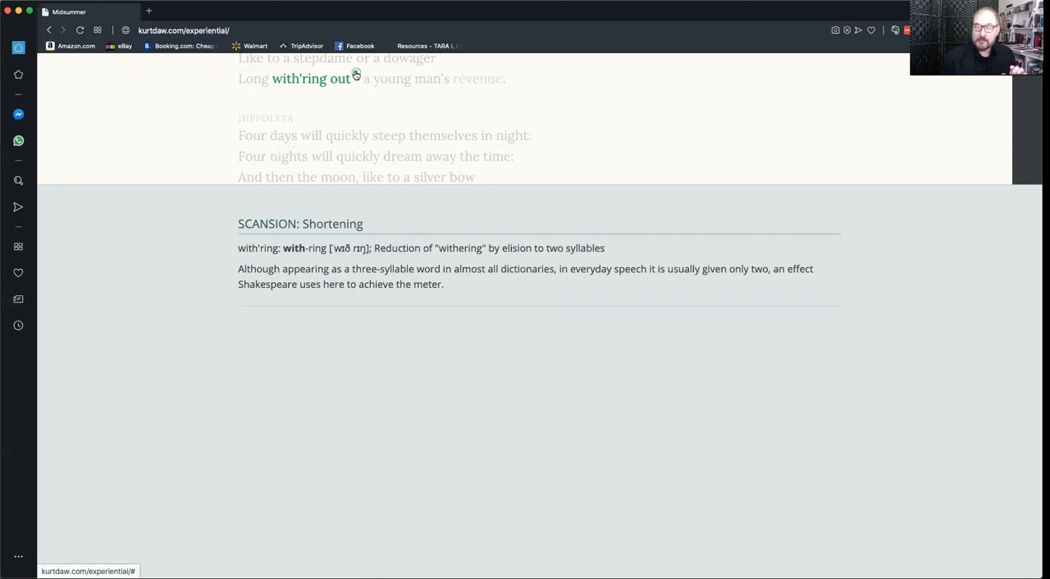
pyautogui.scroll(3)
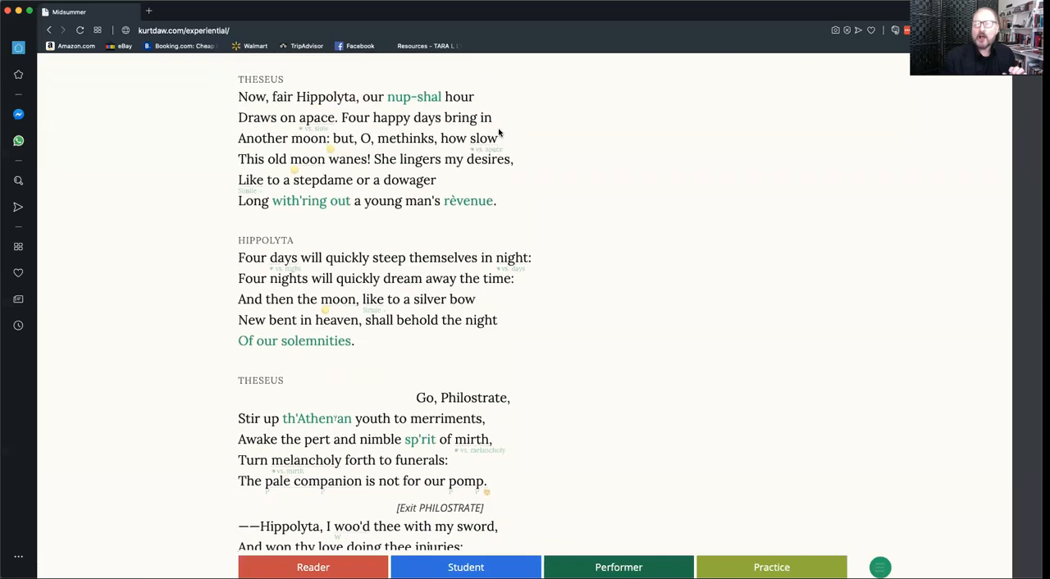
pyautogui.scroll(3)
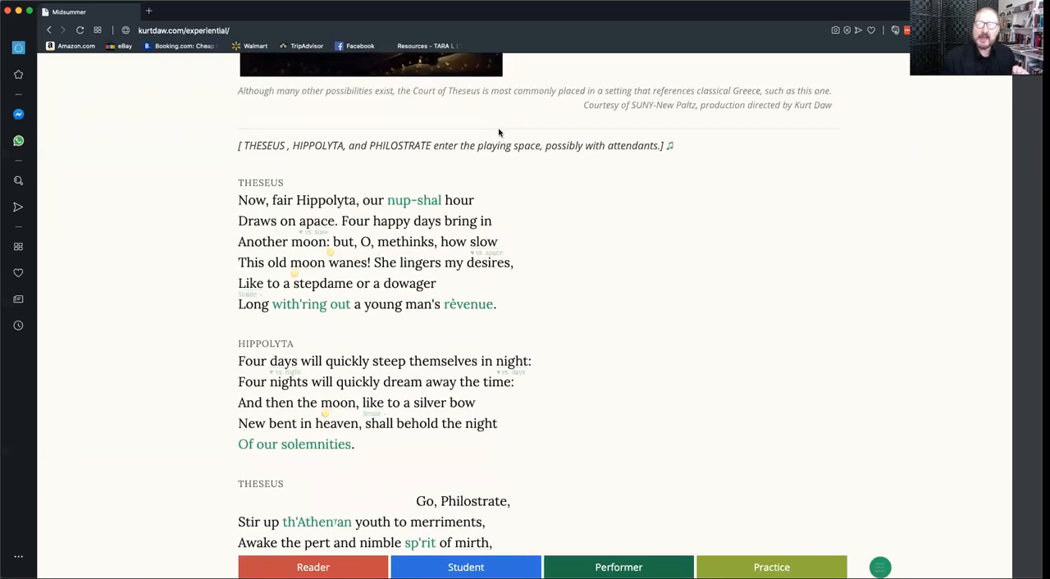
pyautogui.moveTo(654, 164)
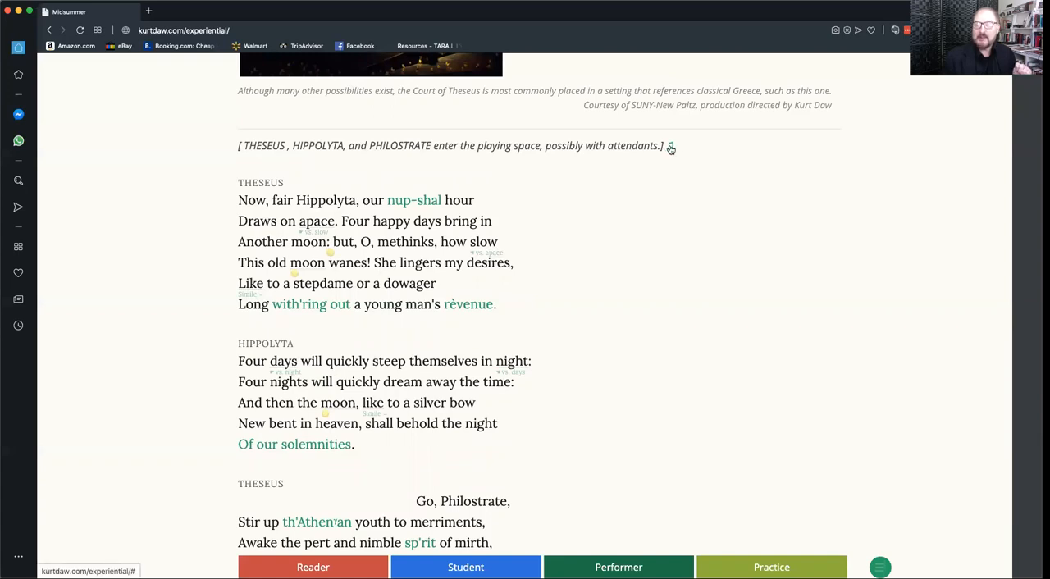
pyautogui.click(670, 146)
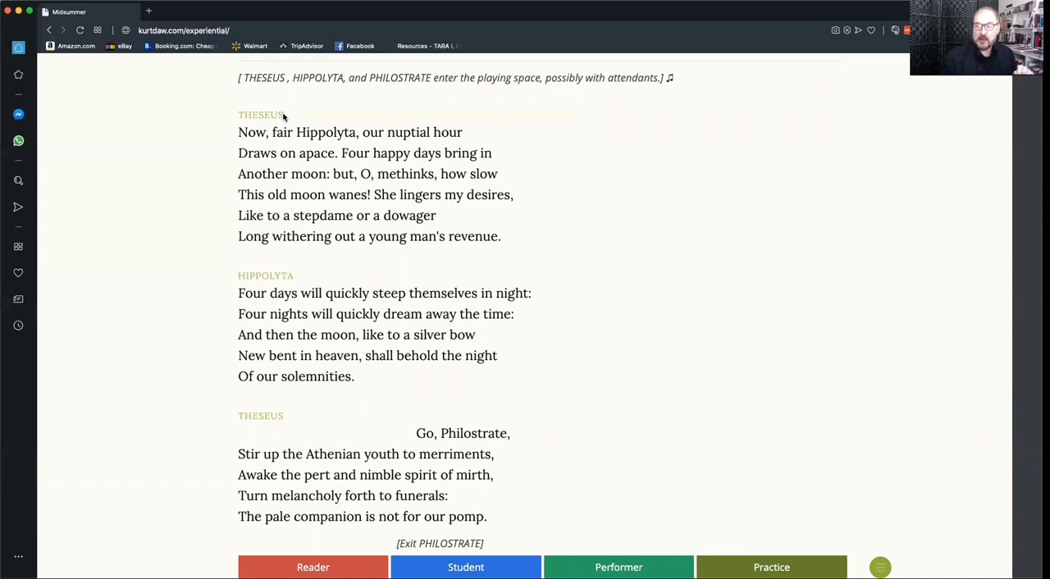
# - Scroll the Practice-mode script down to Hippolyta's reply and Theseus's next speech
pyautogui.scroll(-3)
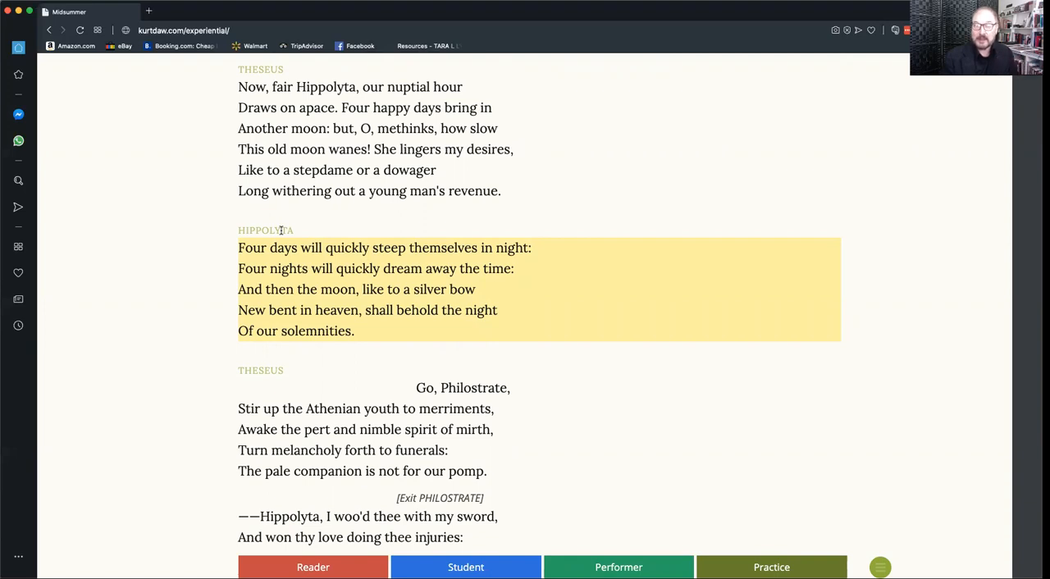
pyautogui.moveTo(312, 269)
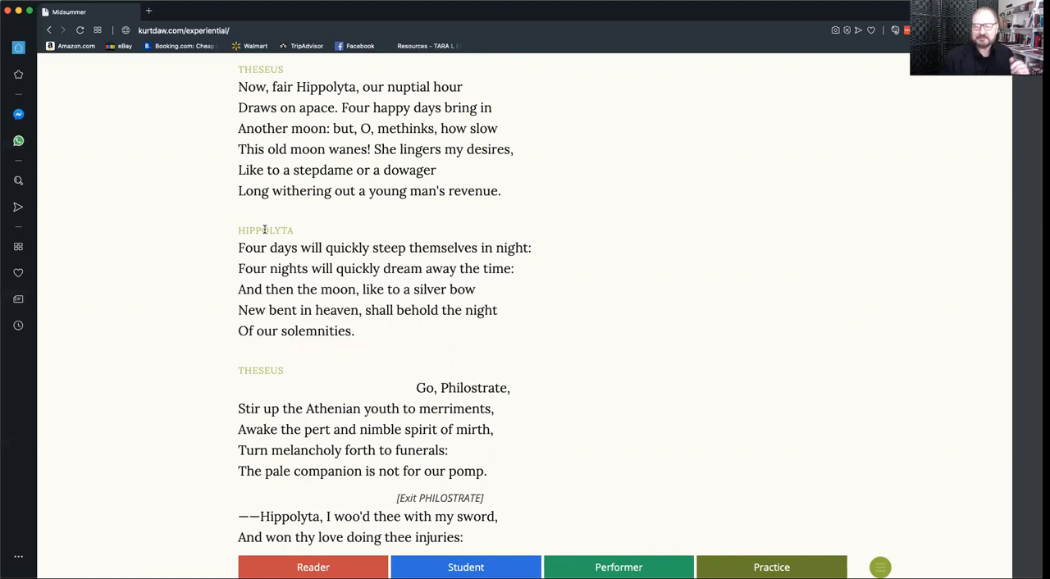
pyautogui.moveTo(732, 499)
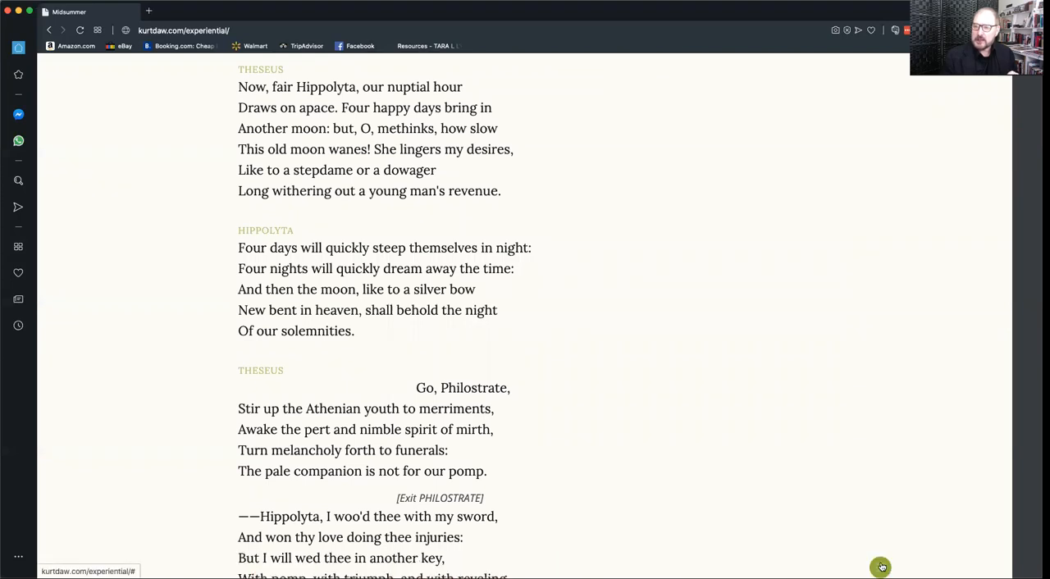
pyautogui.moveTo(1033, 537)
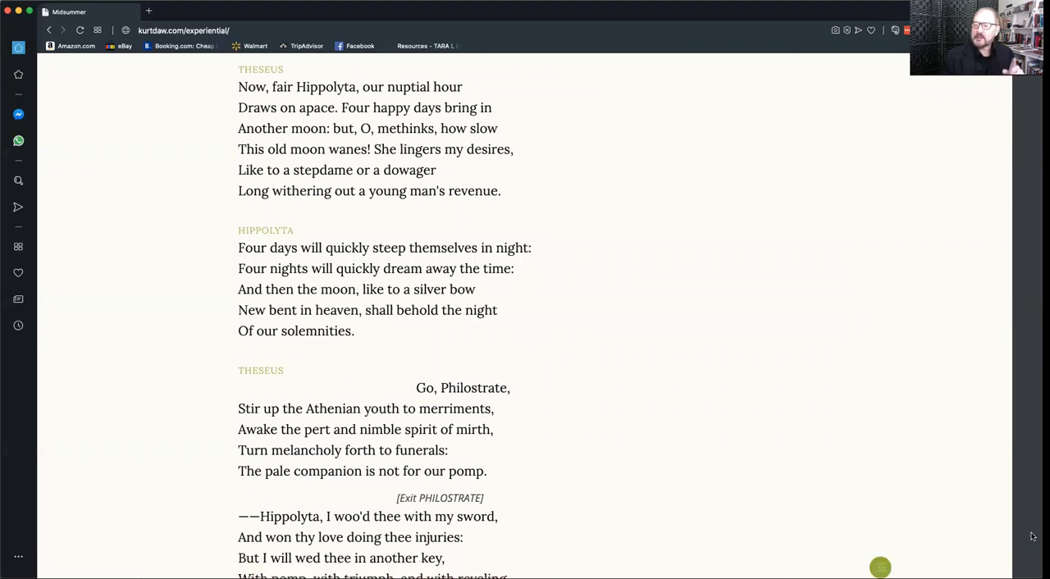
pyautogui.moveTo(1033, 509)
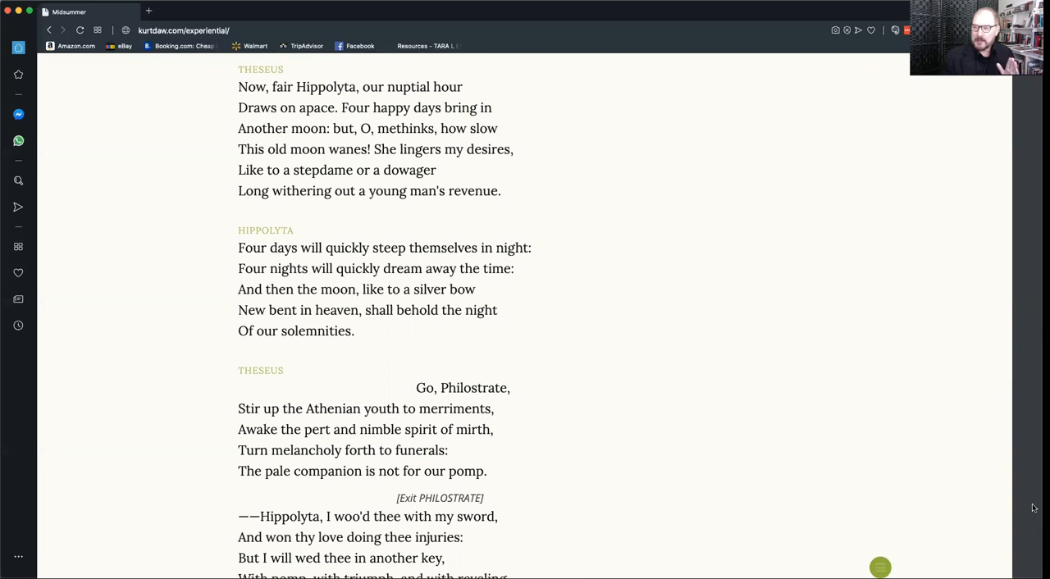
# - Show the table of contents and scroll from the user's guide through Acts III–V to Resources and References
pyautogui.click(880, 568)
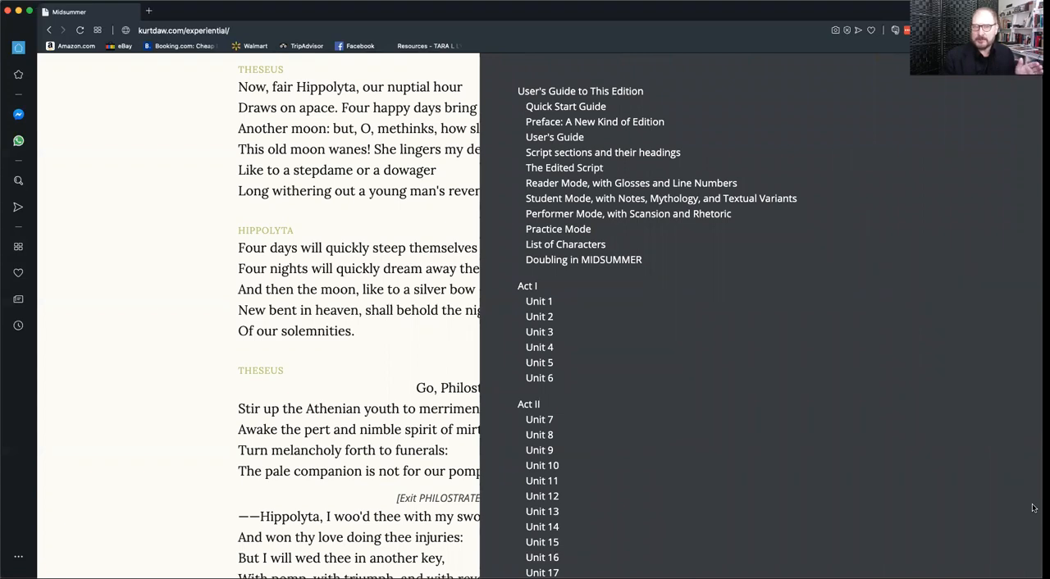
pyautogui.moveTo(654, 134)
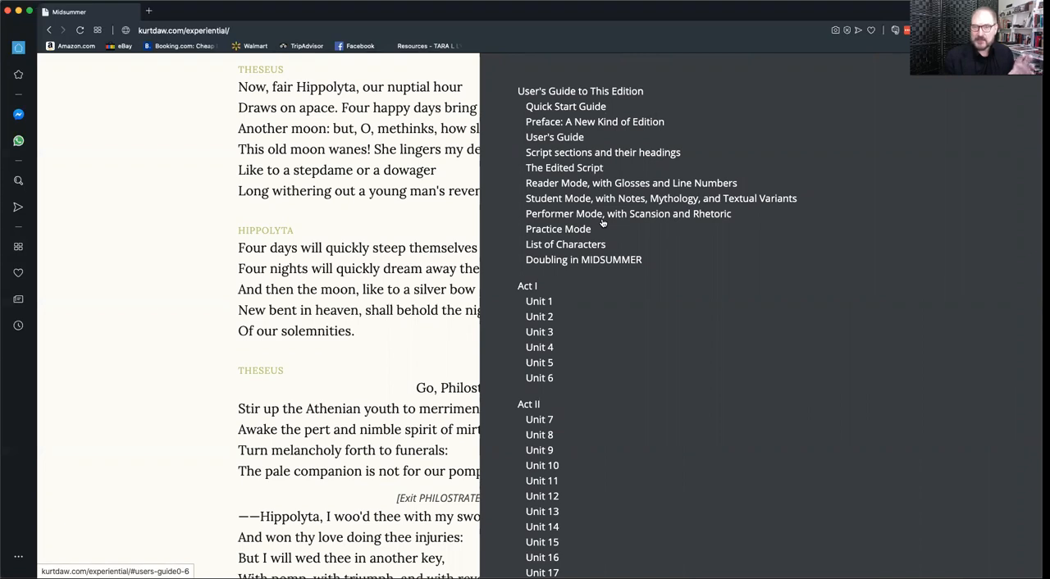
pyautogui.moveTo(592, 246)
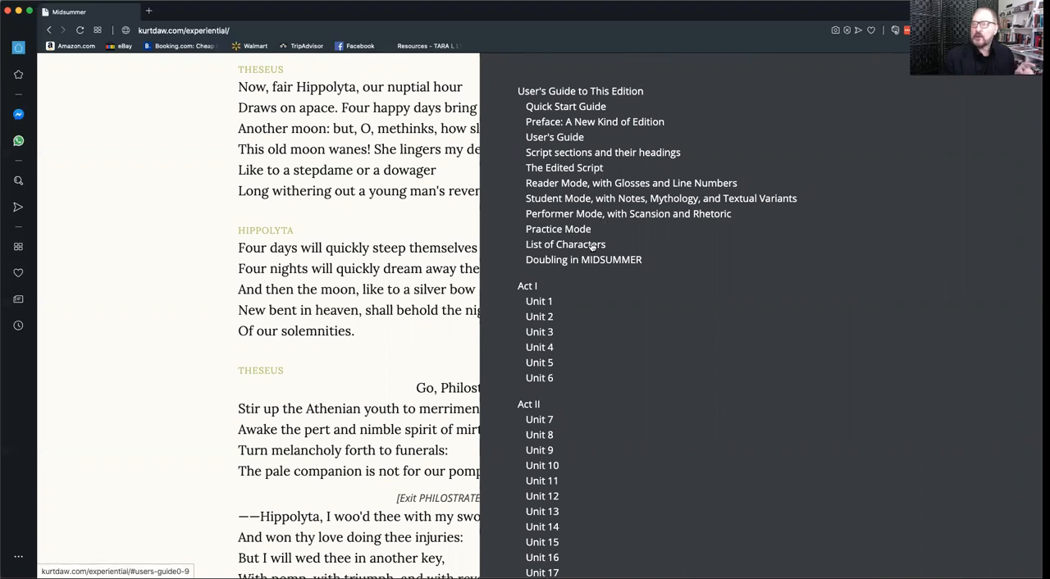
pyautogui.moveTo(593, 264)
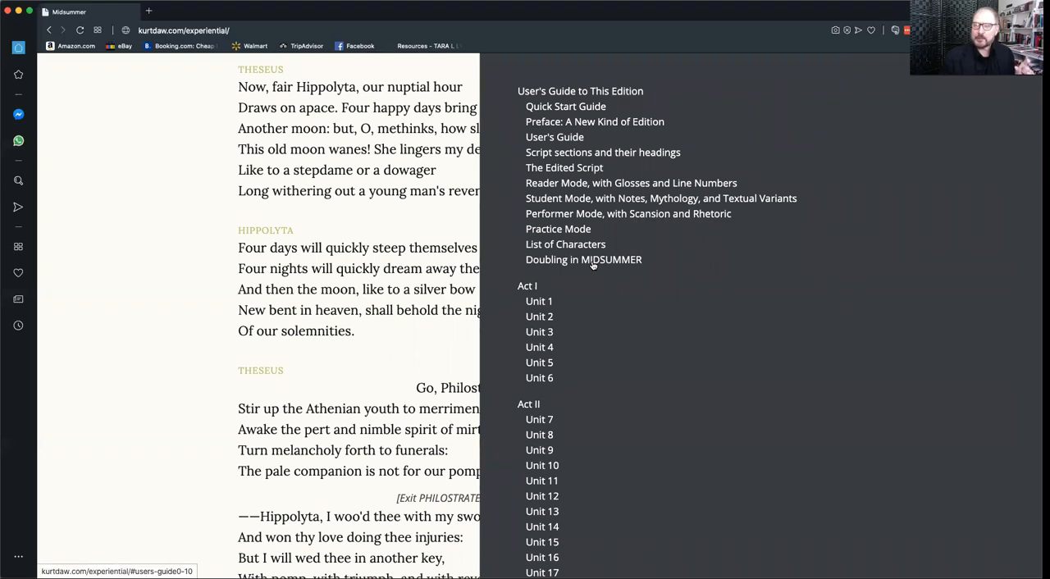
pyautogui.scroll(-3)
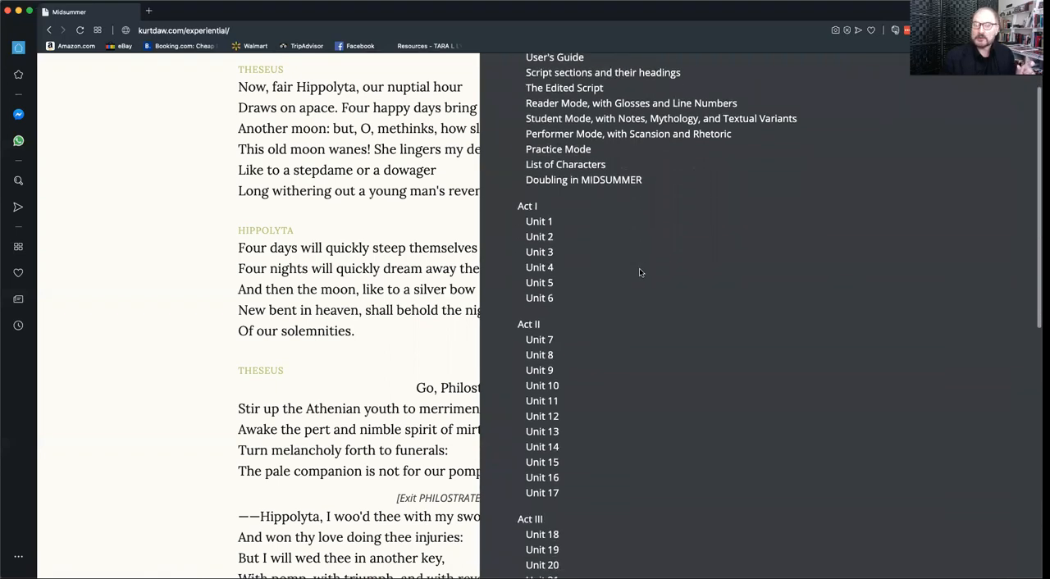
pyautogui.scroll(-3)
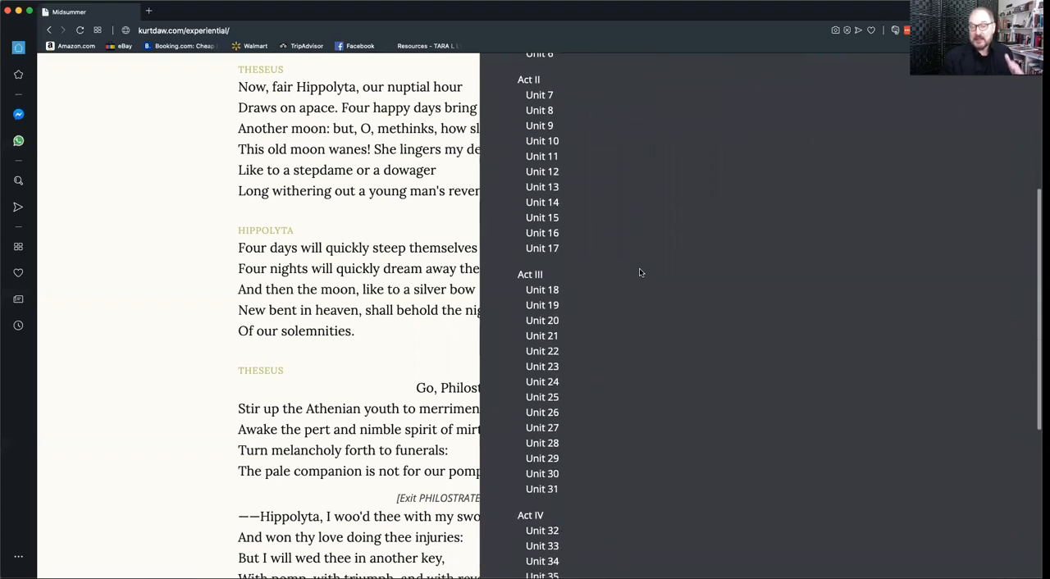
pyautogui.scroll(-3)
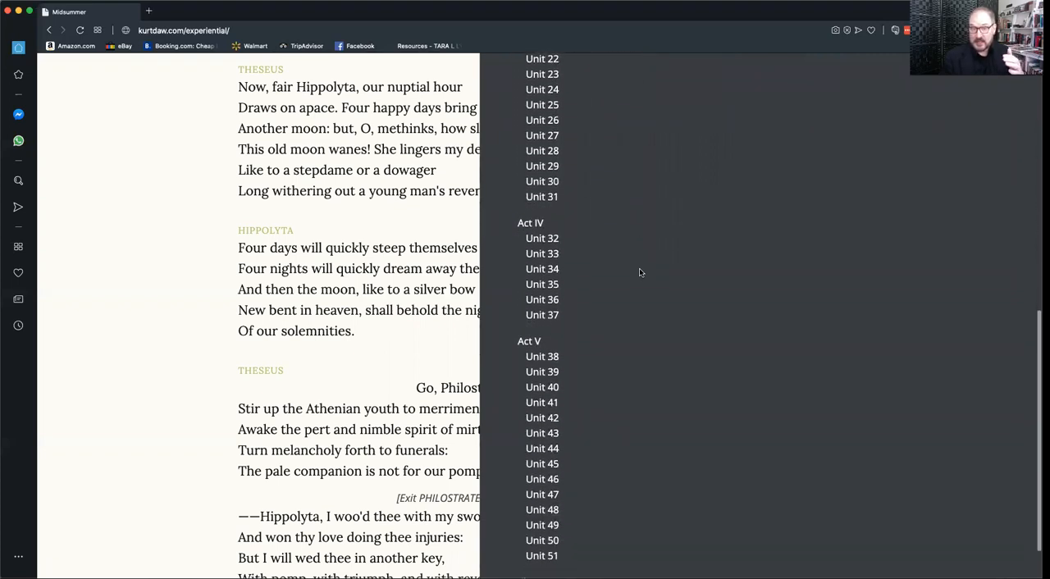
pyautogui.scroll(-3)
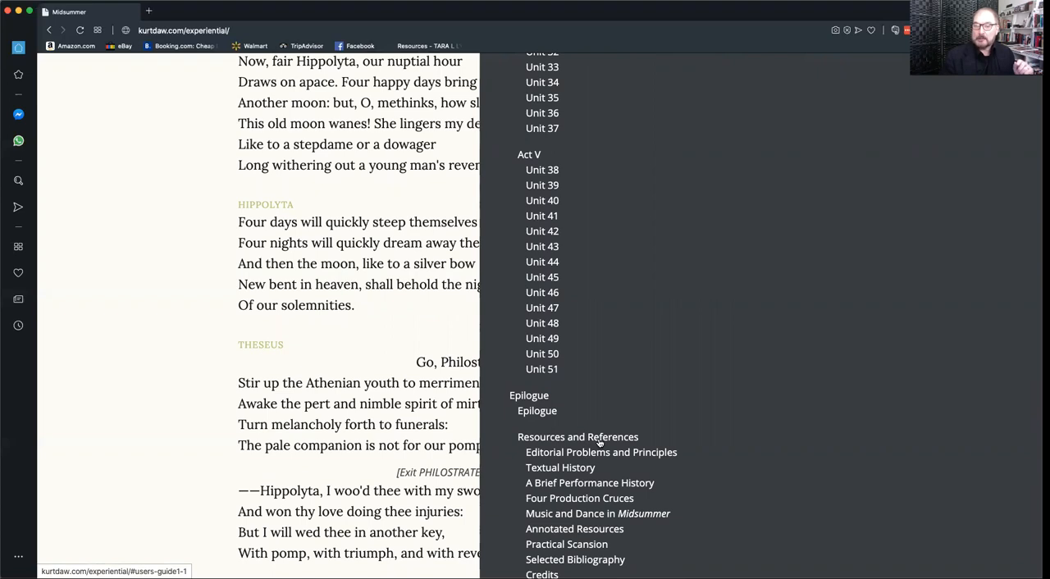
pyautogui.moveTo(598, 469)
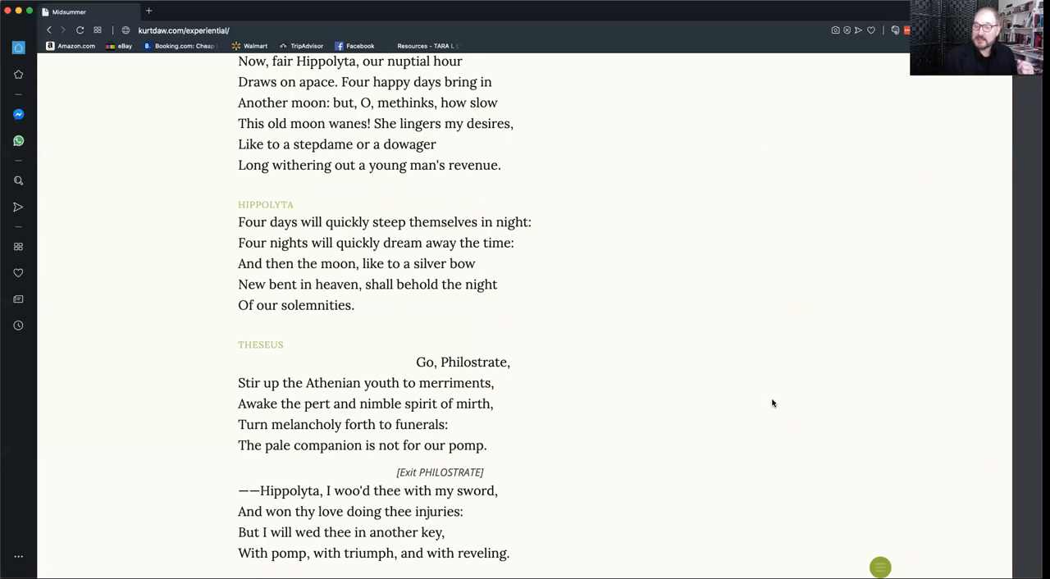
pyautogui.moveTo(668, 471)
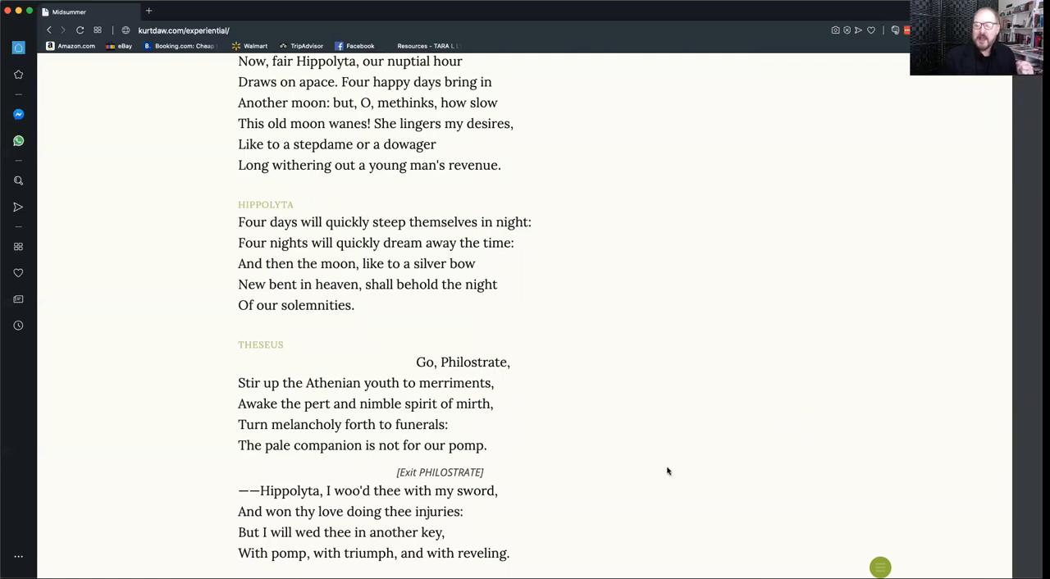